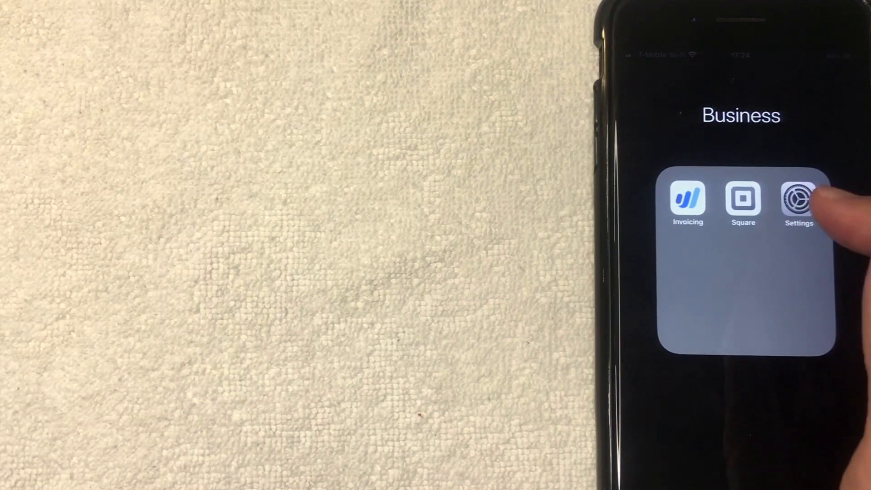
# Open Settings from the Business folder and scroll down the app list toward Messages.
pyautogui.click(799, 198)
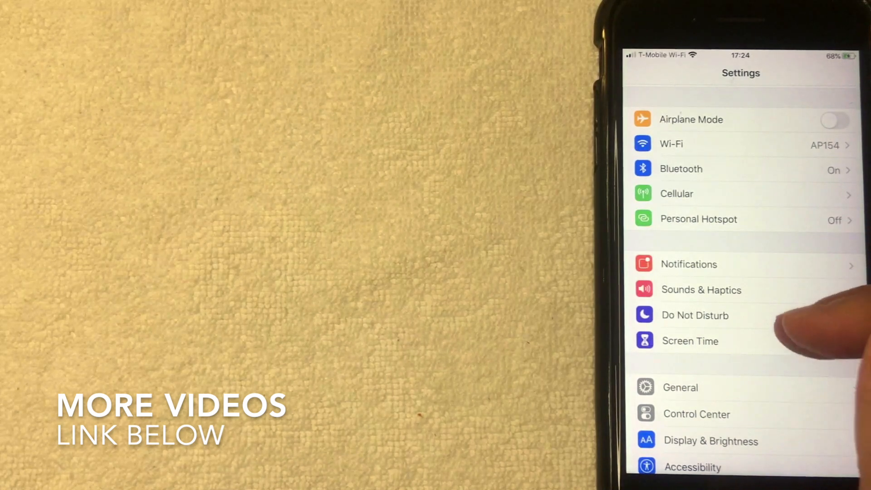
pyautogui.scroll(-3)
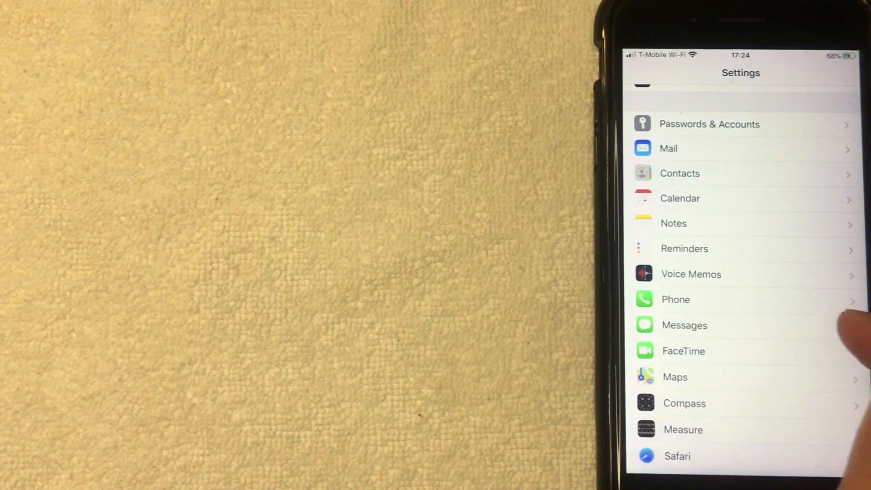
# In Messages settings, toggle MMS Messaging and Send as SMS, leaving both on.
pyautogui.click(685, 325)
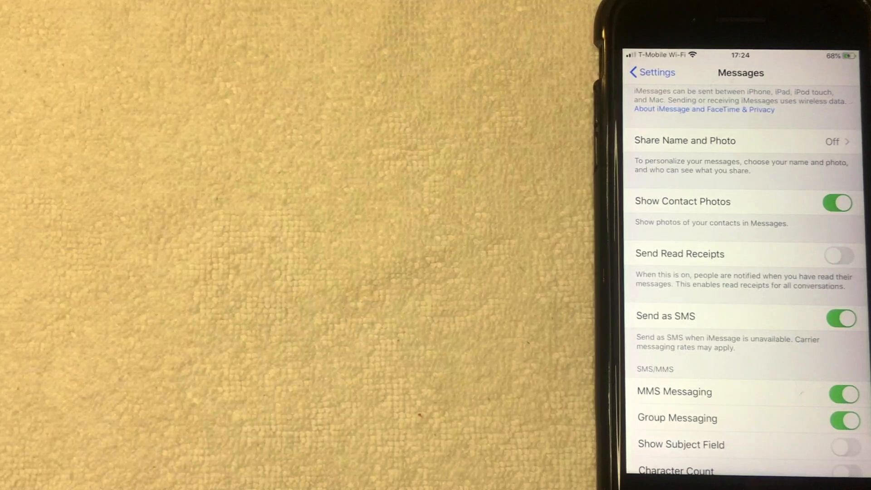
pyautogui.click(842, 391)
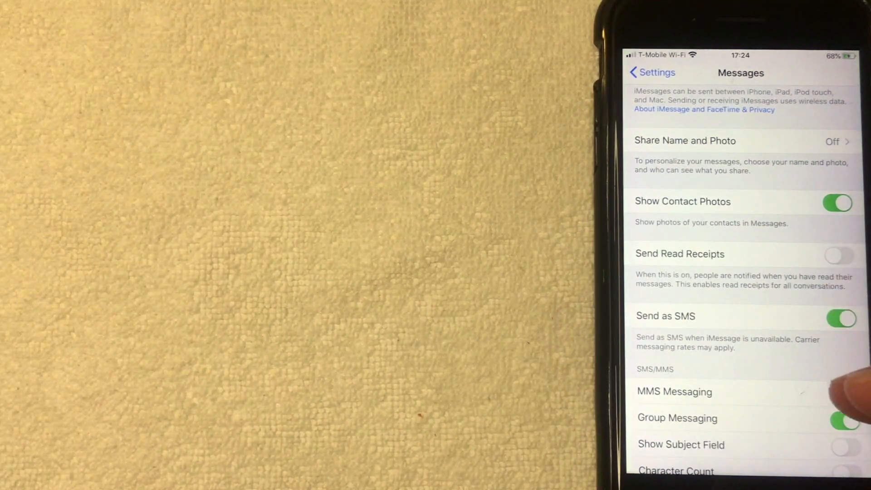
pyautogui.click(845, 391)
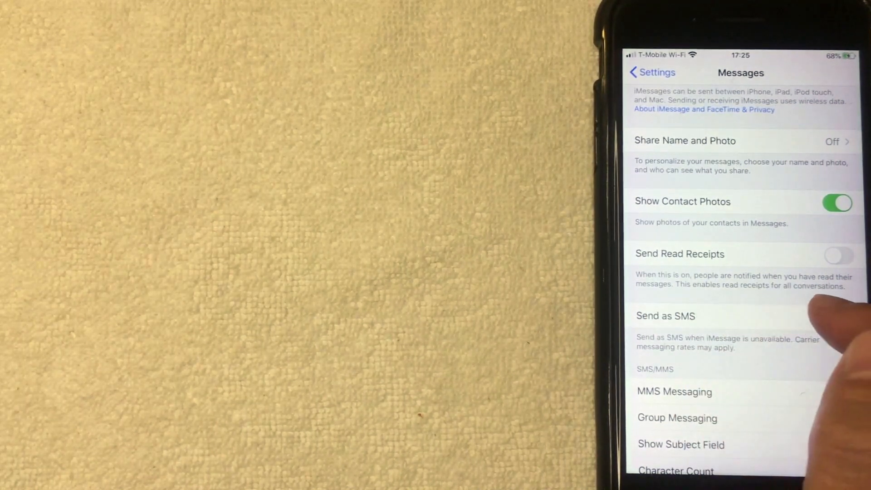
pyautogui.click(839, 319)
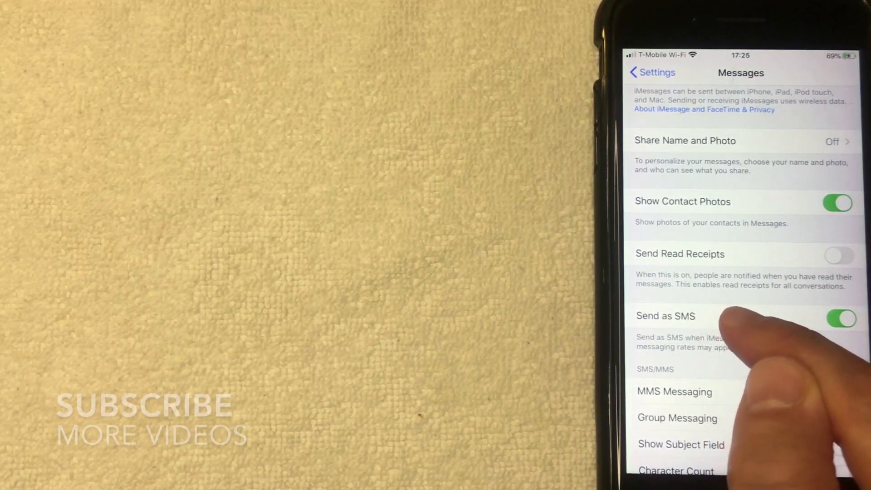
pyautogui.click(841, 319)
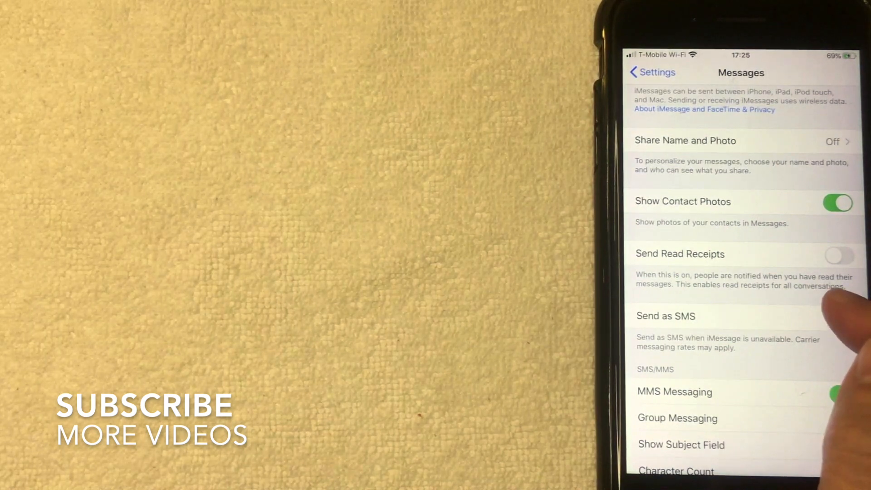
pyautogui.click(840, 319)
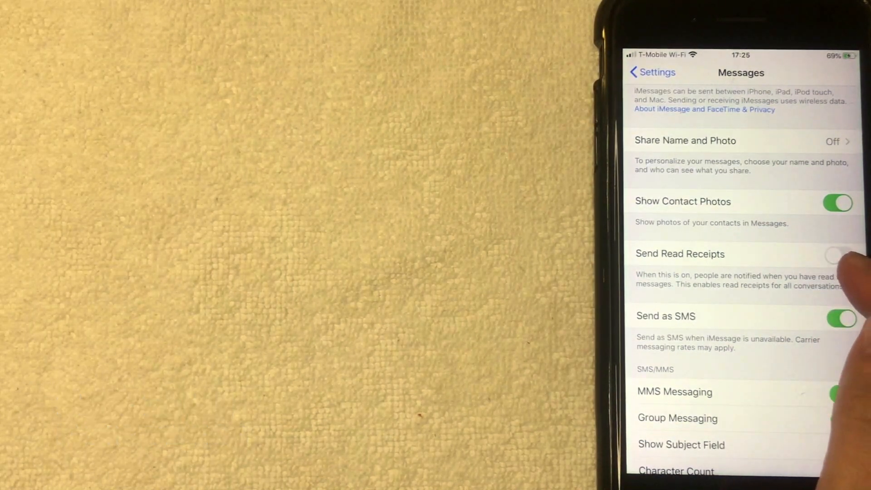
pyautogui.click(837, 256)
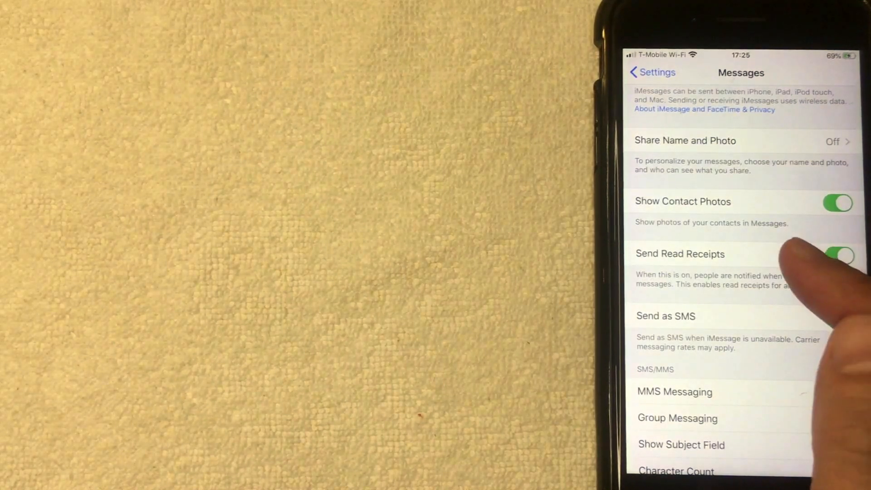
pyautogui.click(842, 256)
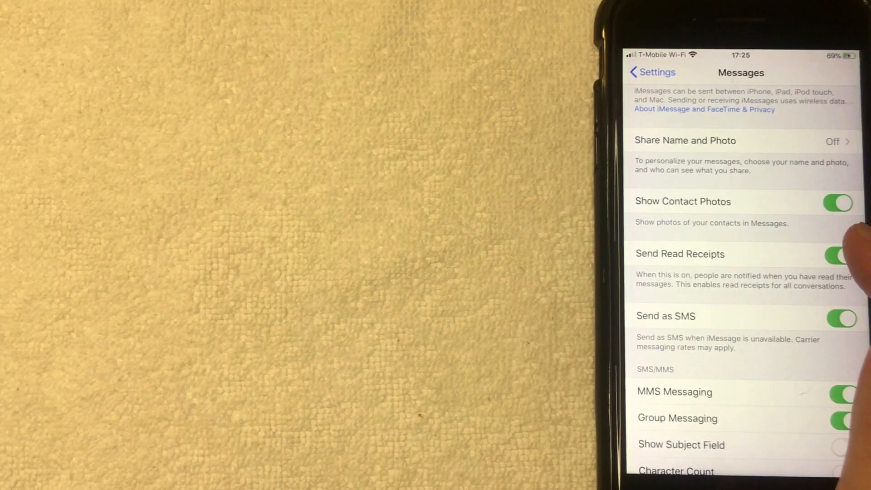
pyautogui.click(839, 254)
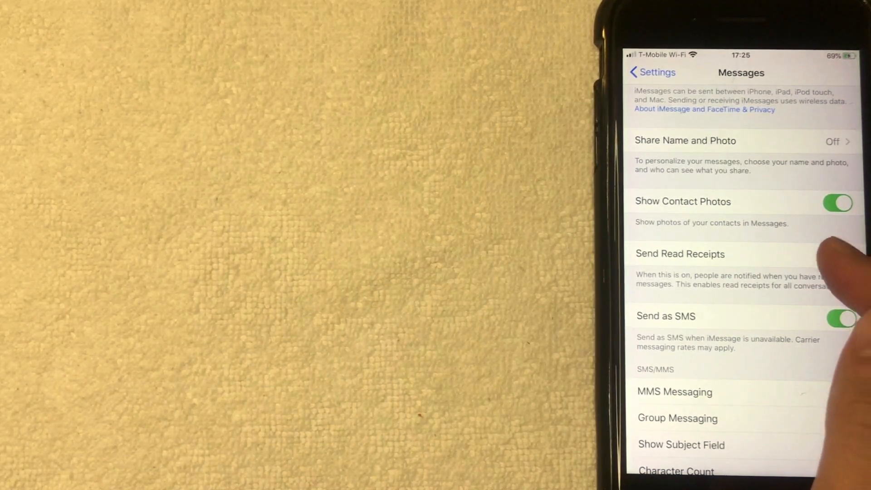
# Flip Messages toggles so Send Read Receipts is off; Send as SMS, MMS, Group Messaging stay on.
pyautogui.click(844, 254)
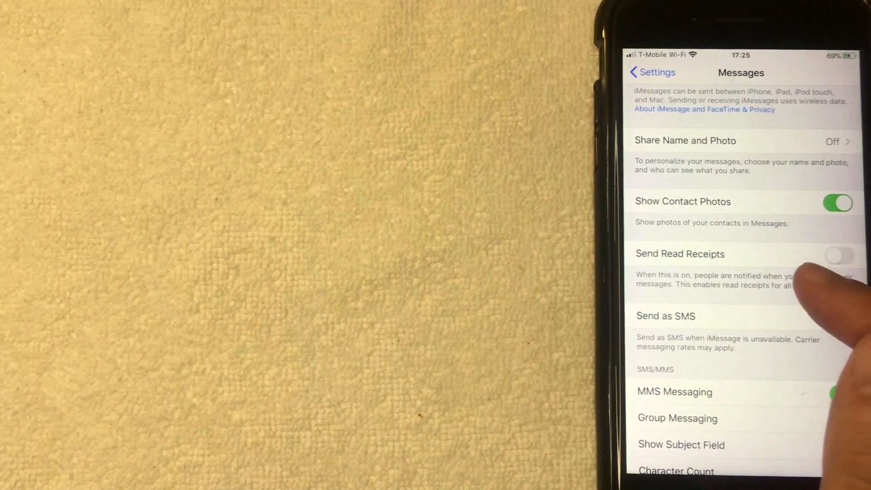
pyautogui.click(844, 418)
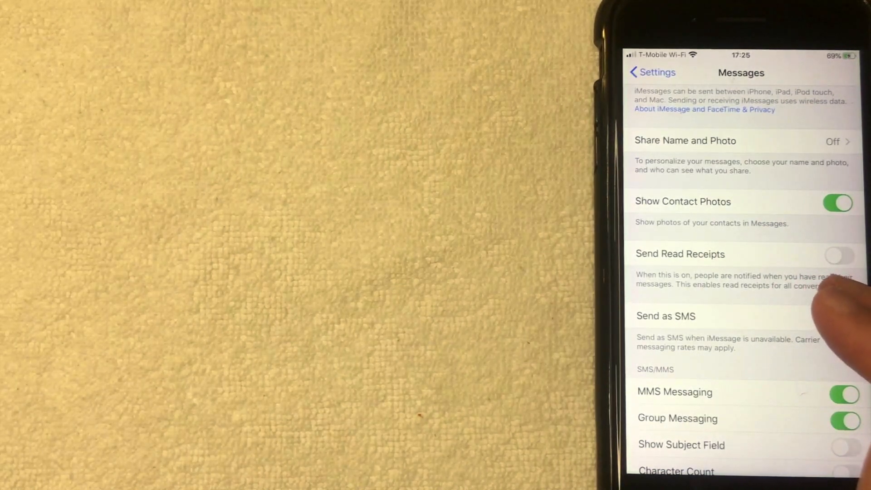
pyautogui.click(841, 319)
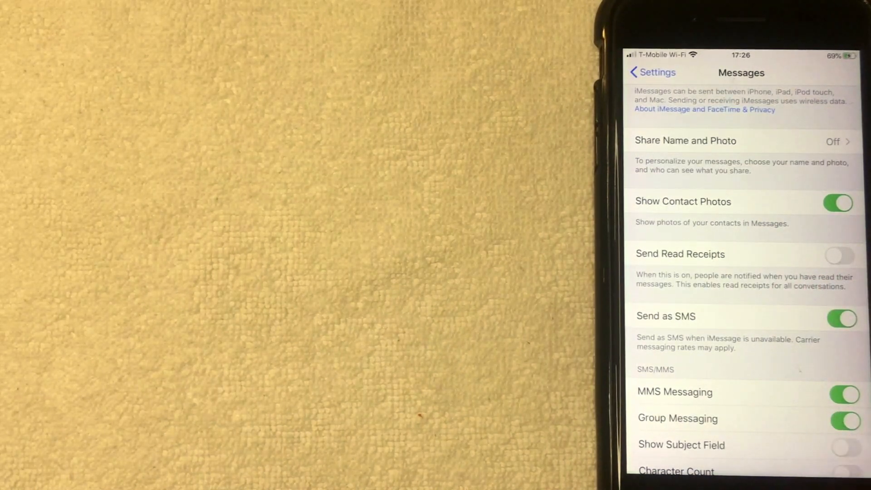